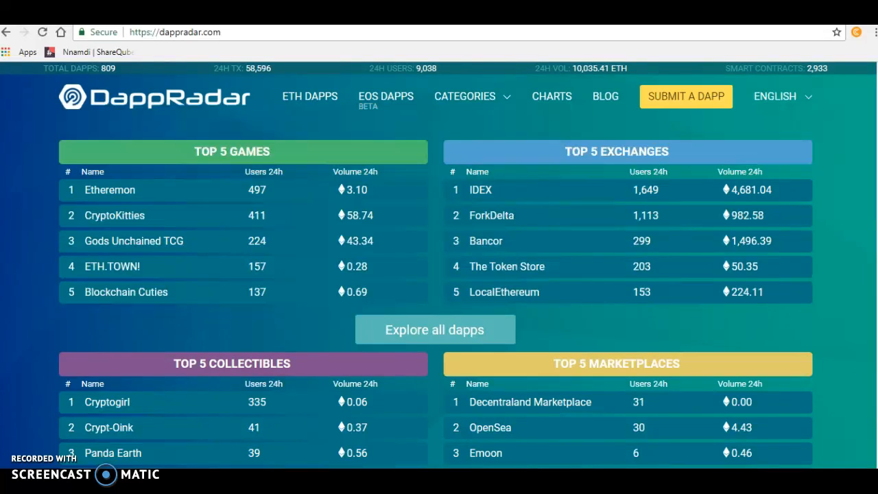
{"action": "mouse_move", "coordinate": [17, 381]}
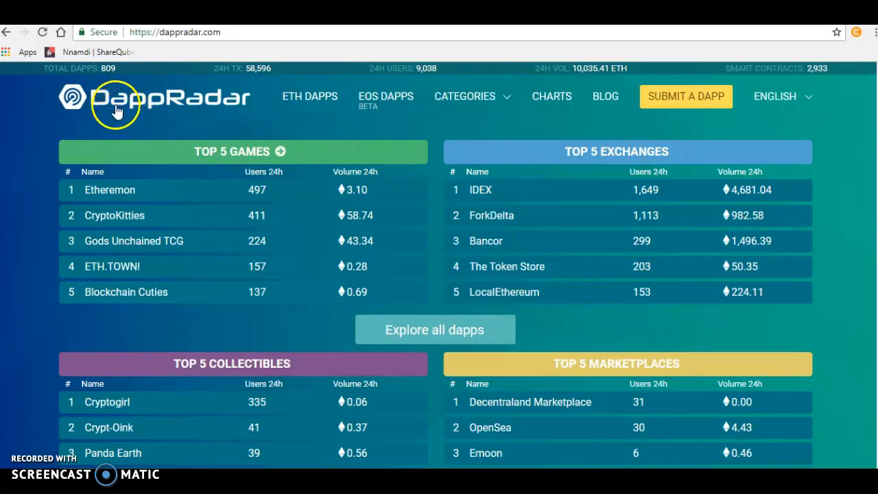
{"action": "mouse_move", "coordinate": [853, 162]}
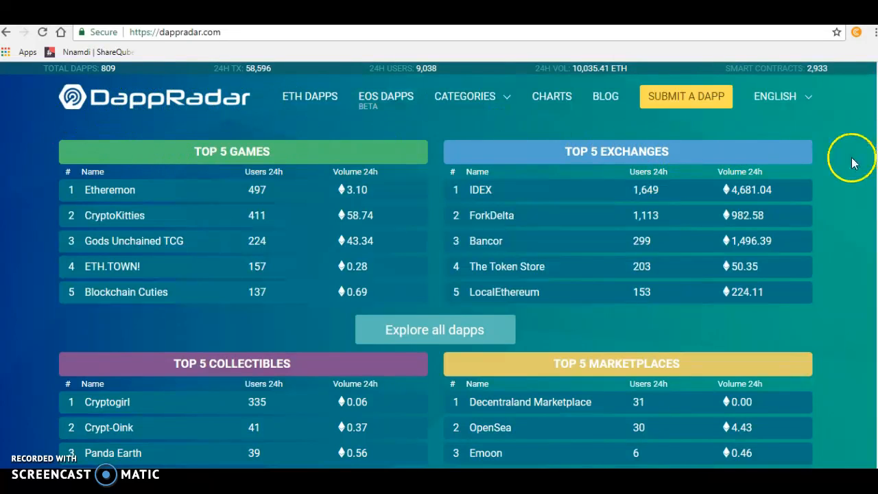
Scroll the homepage down to the 'What is DappRadar?' description and read it.
{"action": "scroll", "scroll_direction": "down", "scroll_amount": 3}
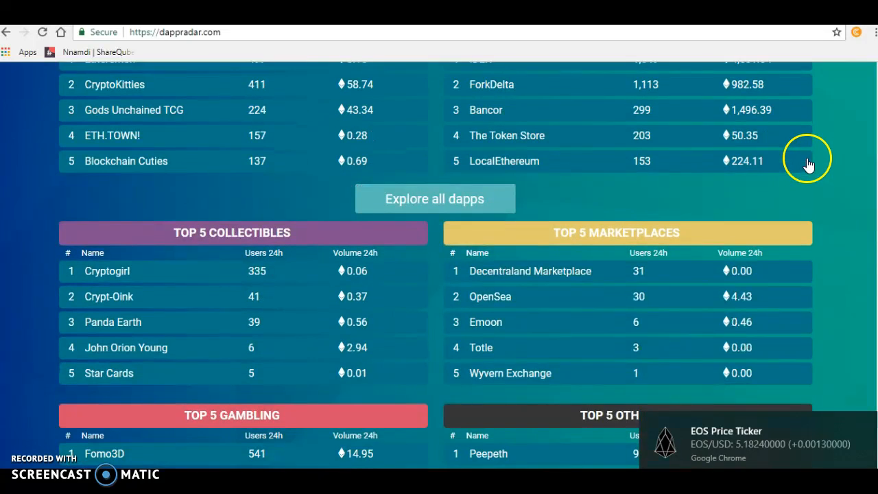
{"action": "scroll", "scroll_direction": "down", "scroll_amount": 3}
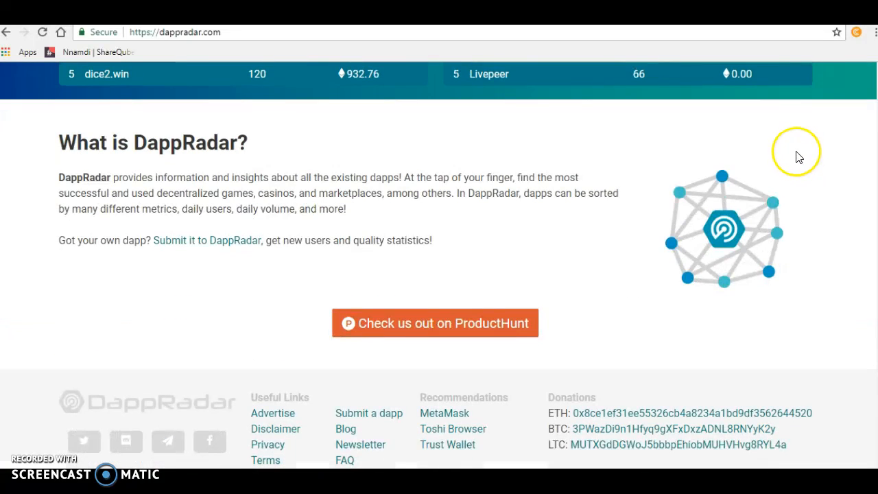
{"action": "mouse_move", "coordinate": [117, 181]}
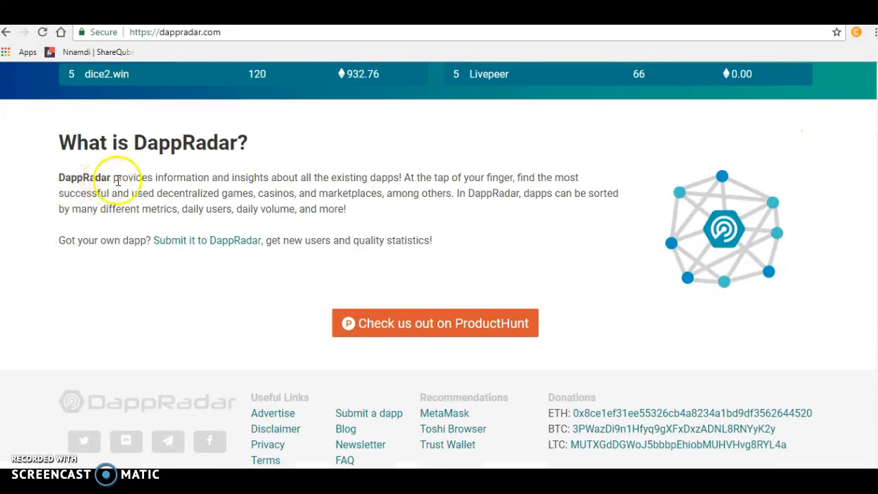
{"action": "mouse_move", "coordinate": [195, 180]}
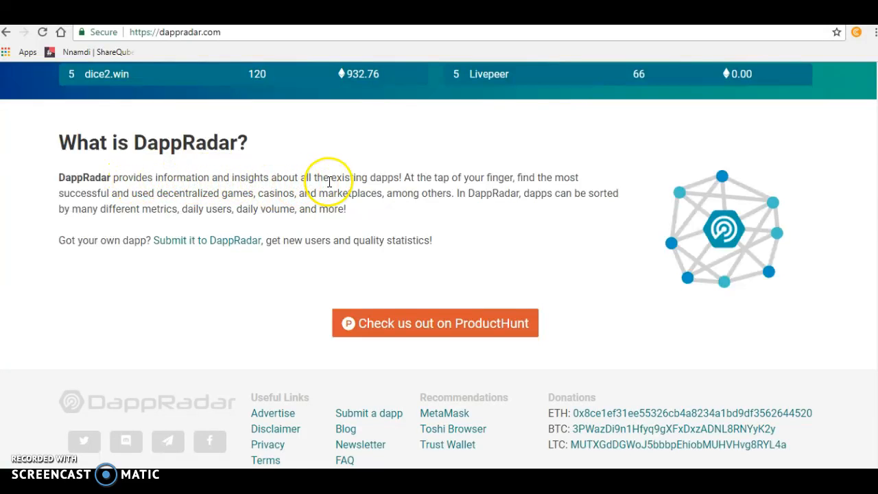
{"action": "mouse_move", "coordinate": [401, 189]}
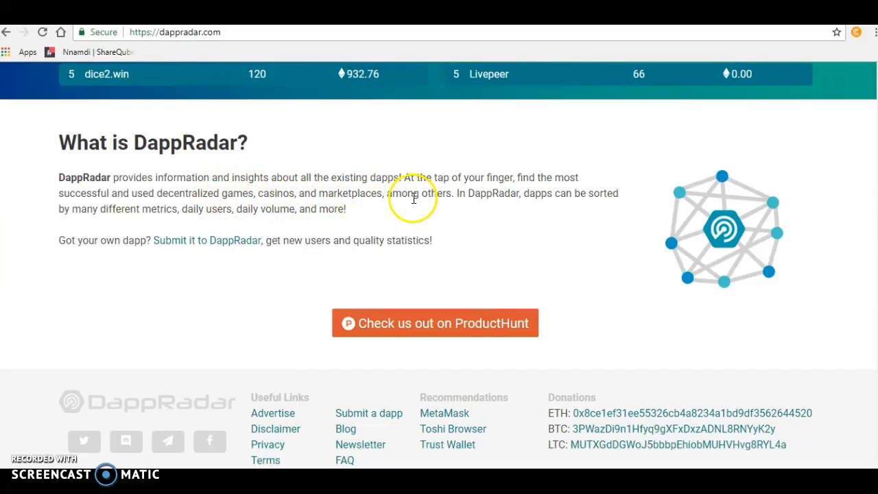
{"action": "mouse_move", "coordinate": [623, 207]}
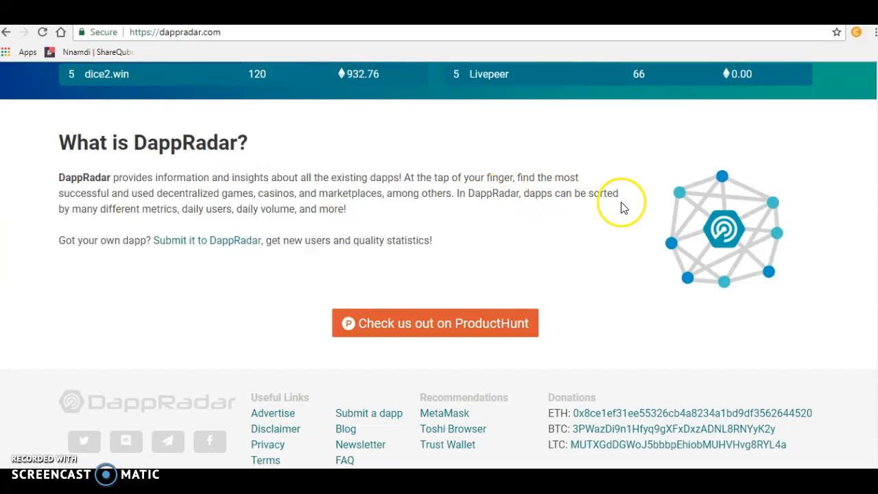
{"action": "mouse_move", "coordinate": [99, 216]}
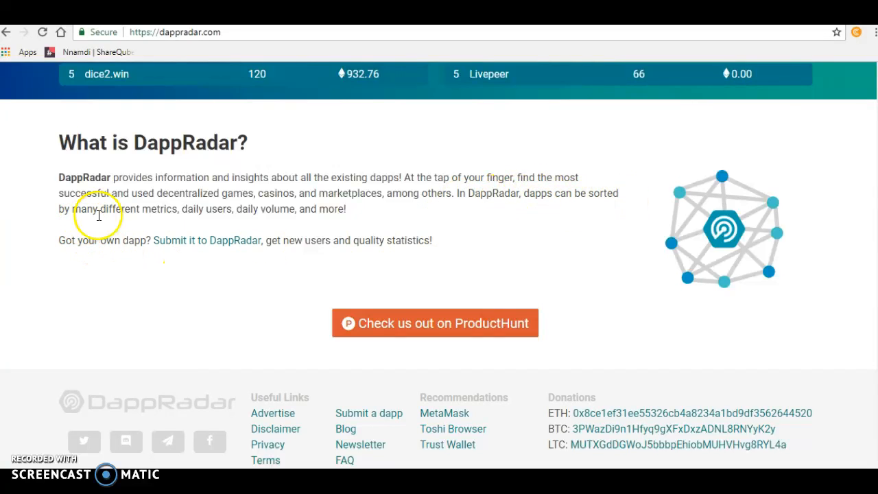
{"action": "mouse_move", "coordinate": [225, 214]}
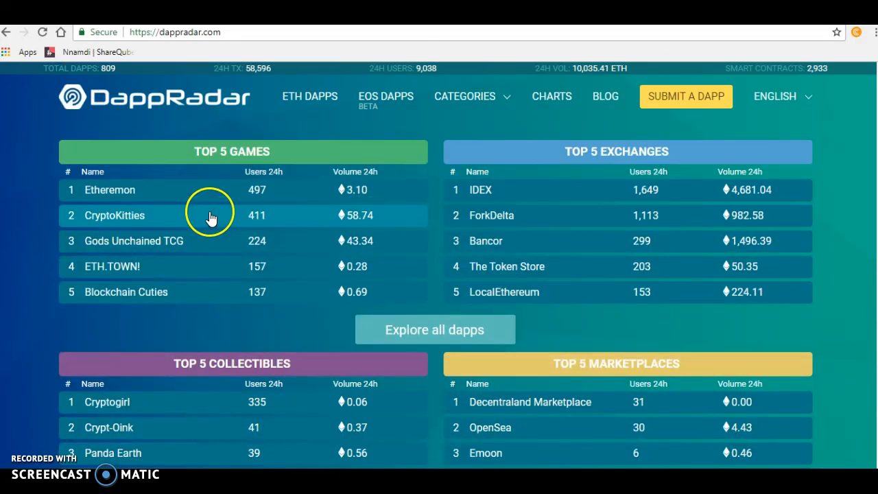
{"action": "mouse_move", "coordinate": [154, 170]}
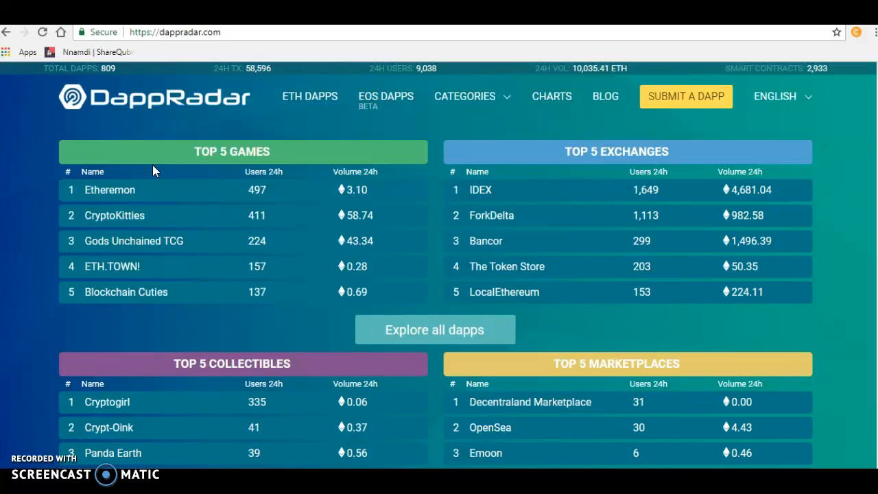
{"action": "mouse_move", "coordinate": [302, 102]}
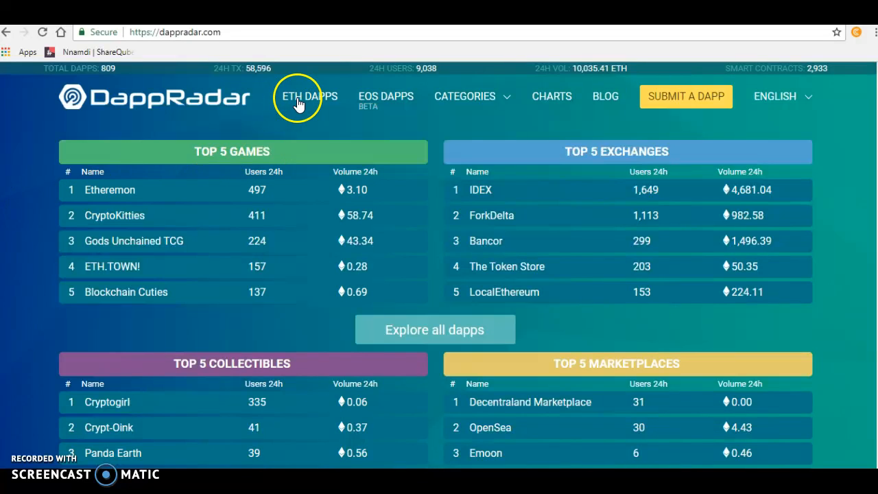
{"action": "mouse_move", "coordinate": [386, 96]}
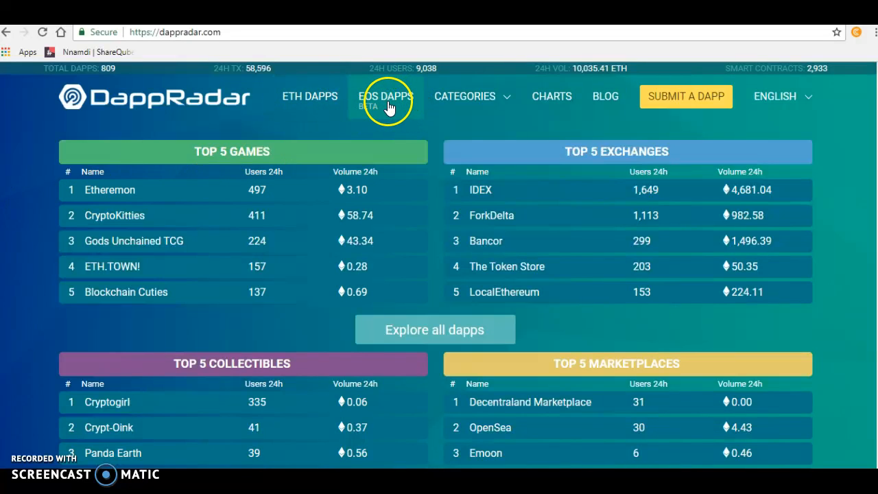
{"action": "mouse_move", "coordinate": [309, 96]}
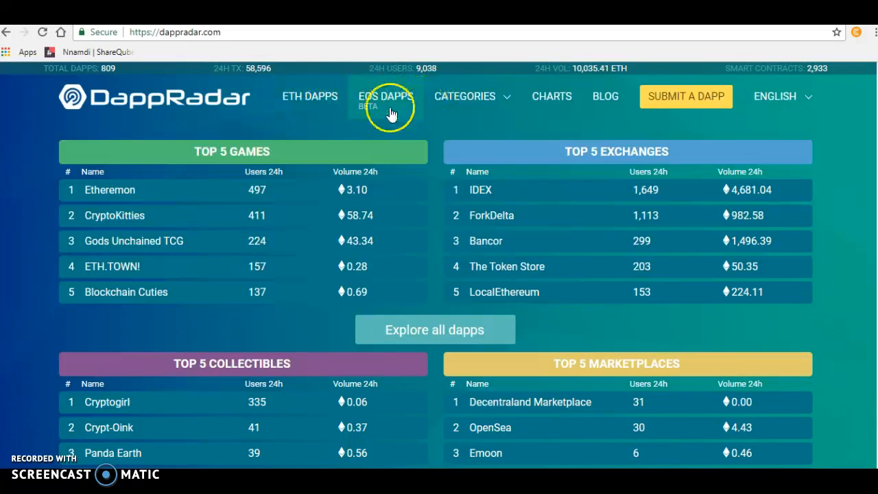
{"action": "mouse_move", "coordinate": [158, 137]}
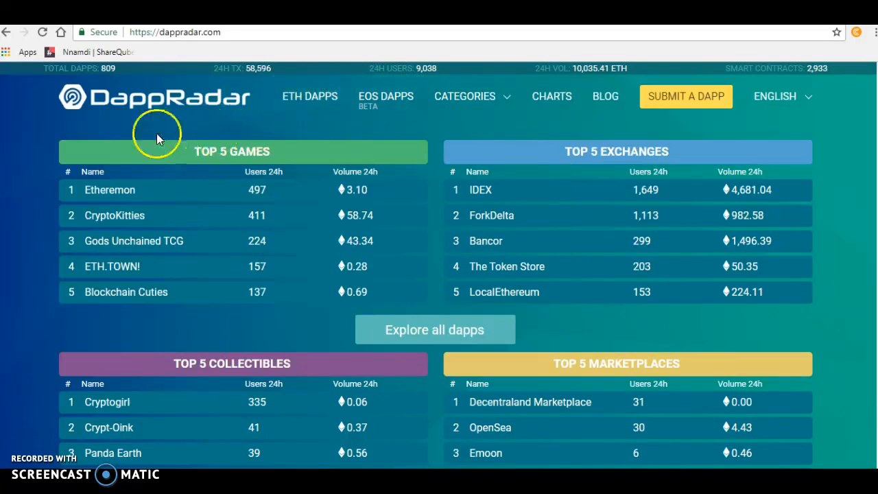
{"action": "mouse_move", "coordinate": [149, 191]}
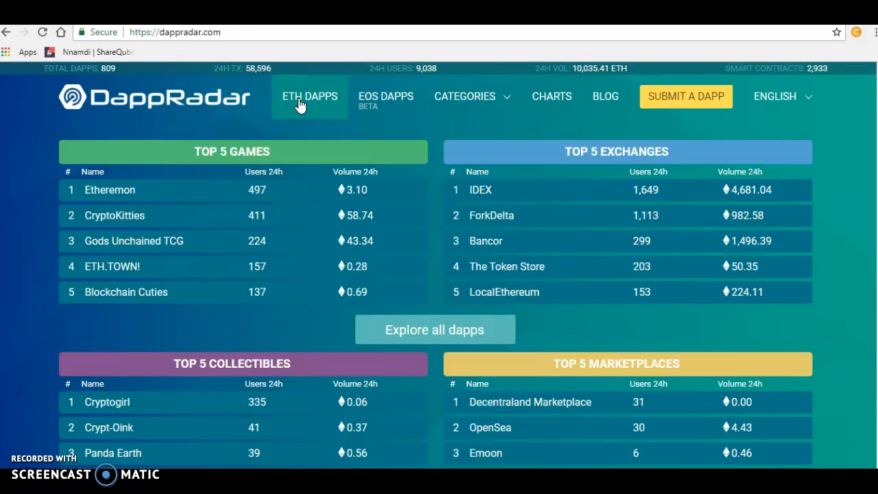
{"action": "left_click", "coordinate": [310, 96]}
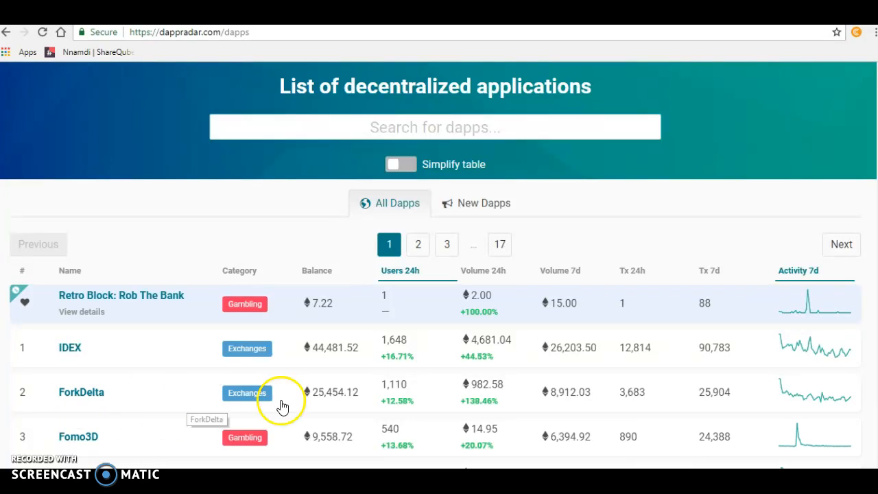
{"action": "mouse_move", "coordinate": [385, 340]}
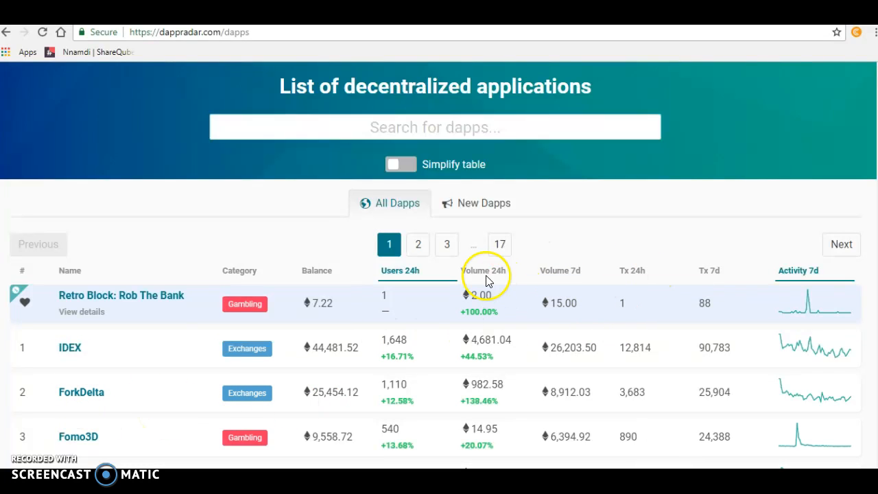
{"action": "mouse_move", "coordinate": [150, 315]}
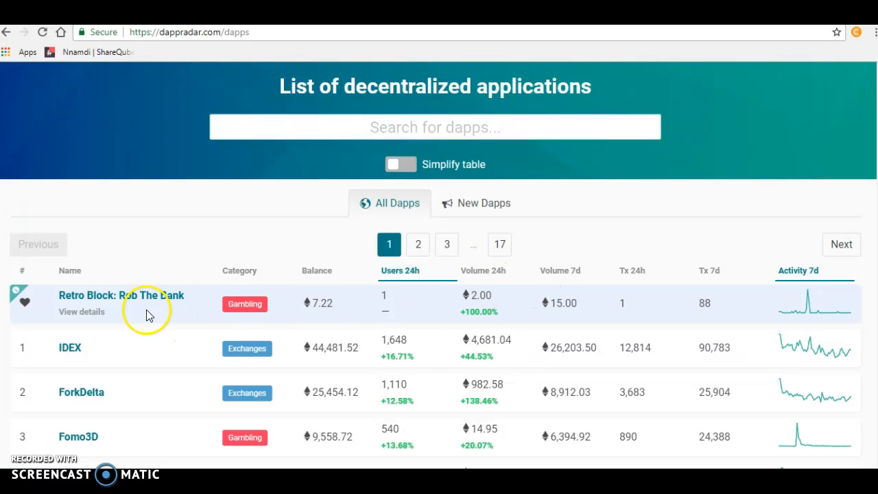
{"action": "mouse_move", "coordinate": [472, 296]}
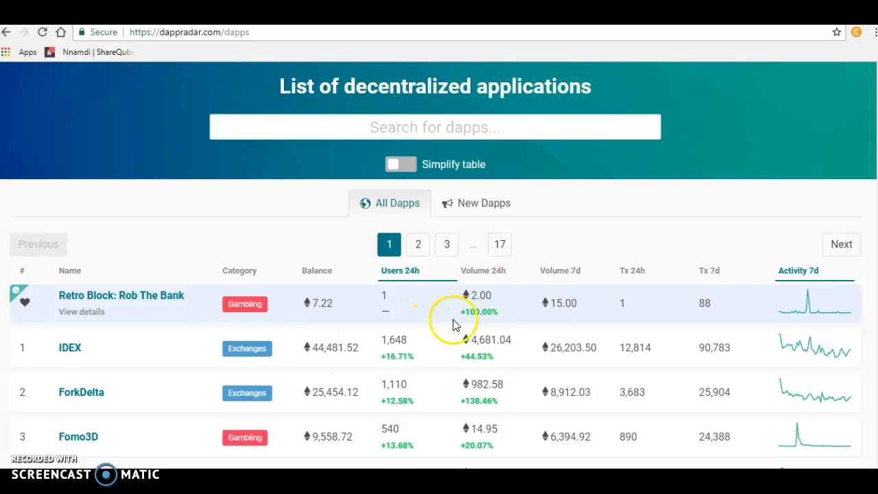
{"action": "mouse_move", "coordinate": [413, 343]}
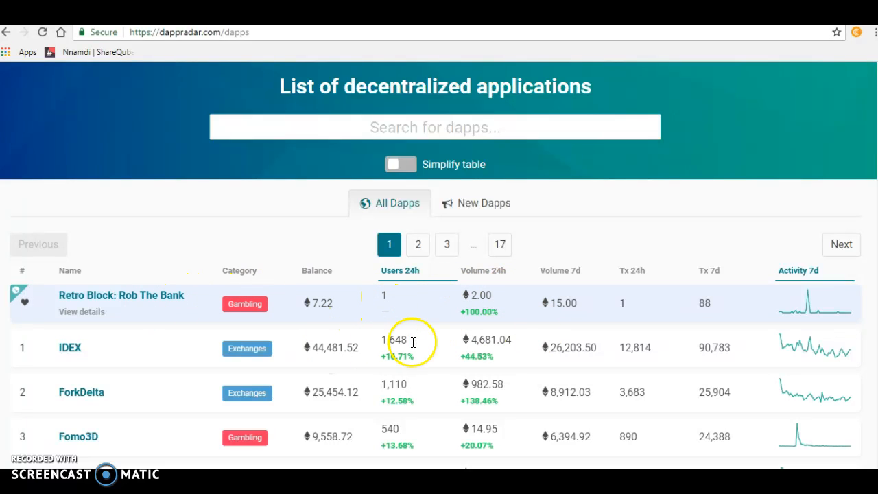
{"action": "double_click", "coordinate": [393, 340]}
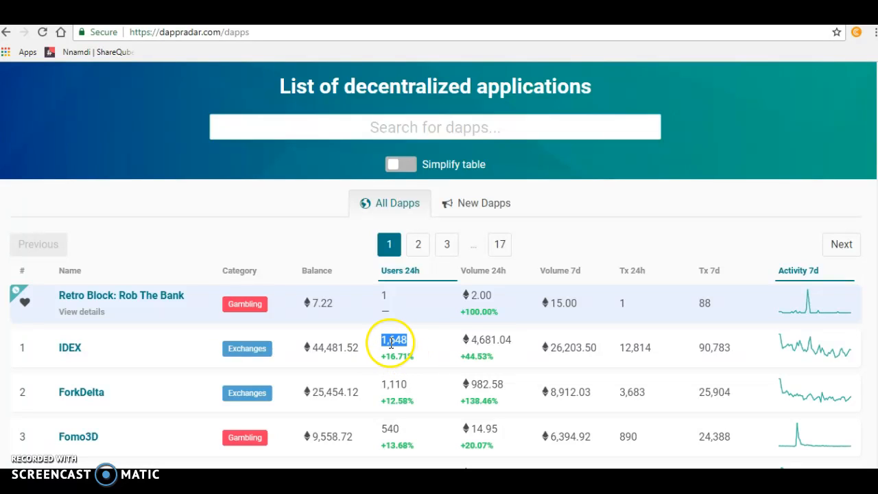
{"action": "mouse_move", "coordinate": [432, 334]}
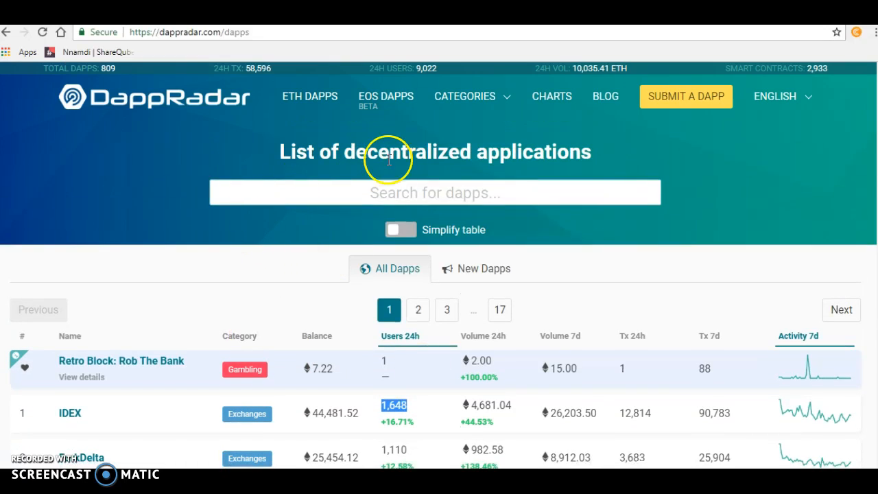
{"action": "mouse_move", "coordinate": [385, 96]}
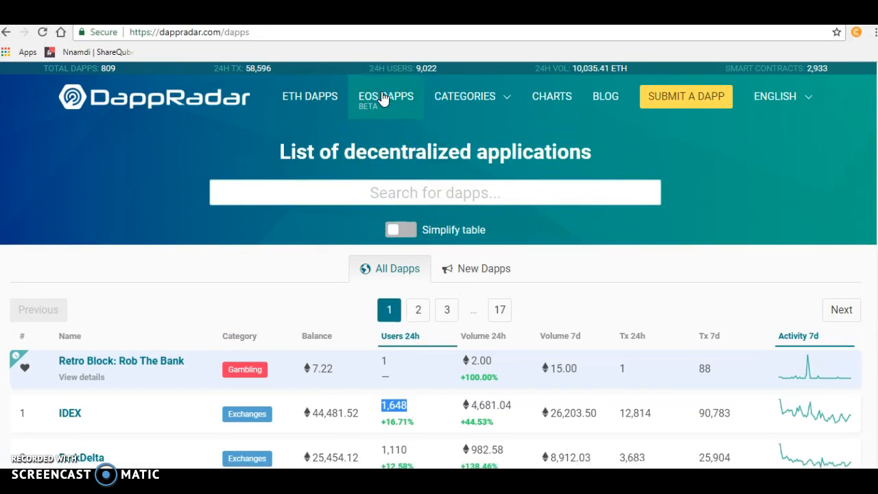
Switch to the EOS dapps list and scroll through EOS Knights, EOSBet and the rest.
{"action": "left_click", "coordinate": [386, 96]}
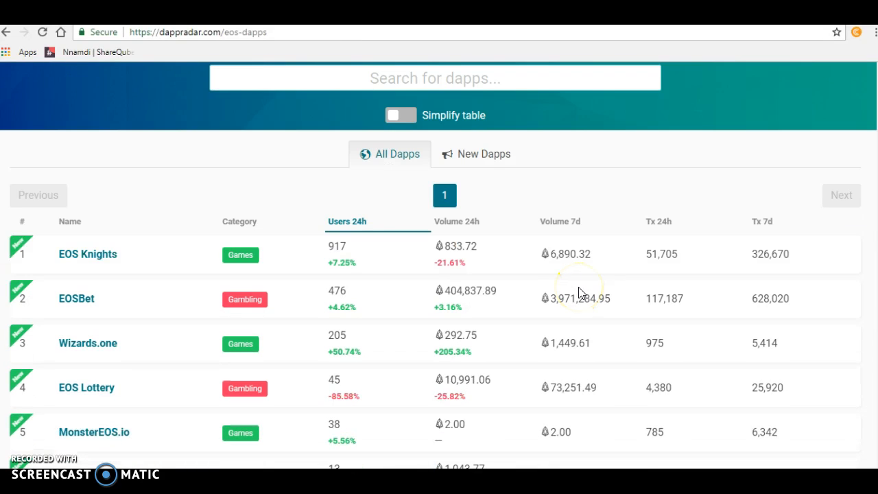
{"action": "mouse_move", "coordinate": [404, 321]}
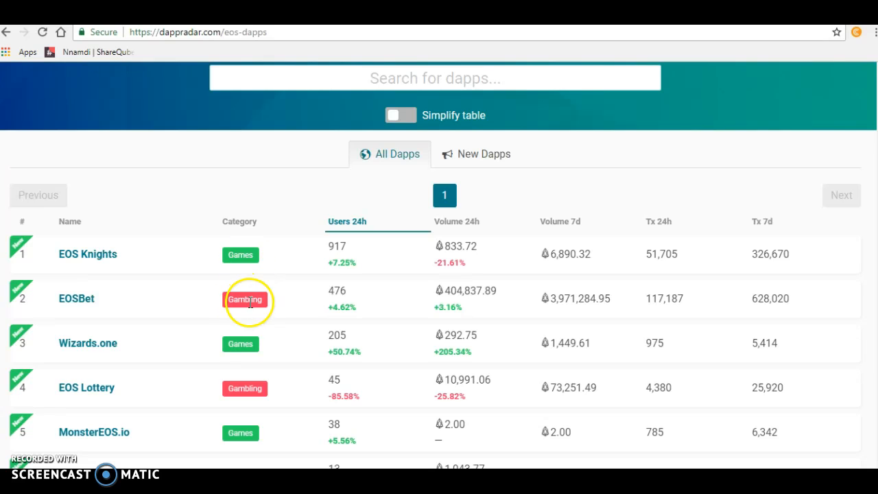
{"action": "scroll", "scroll_direction": "down", "scroll_amount": 3}
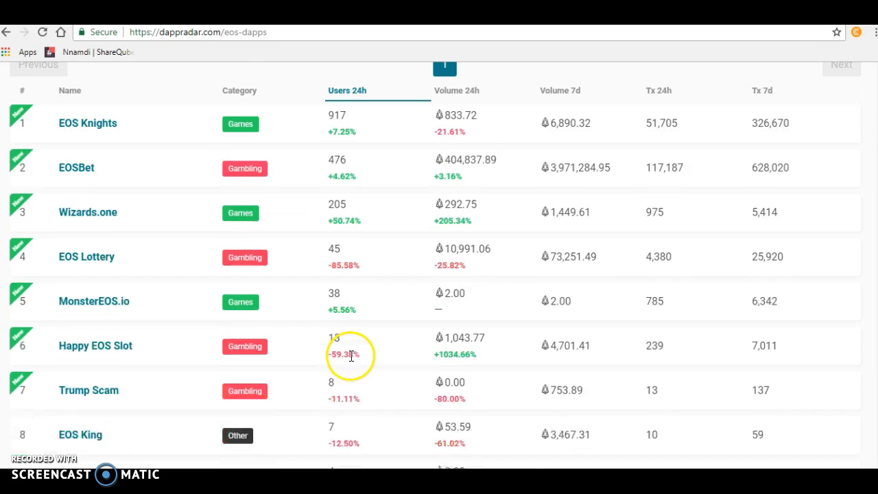
{"action": "scroll", "scroll_direction": "down", "scroll_amount": 3}
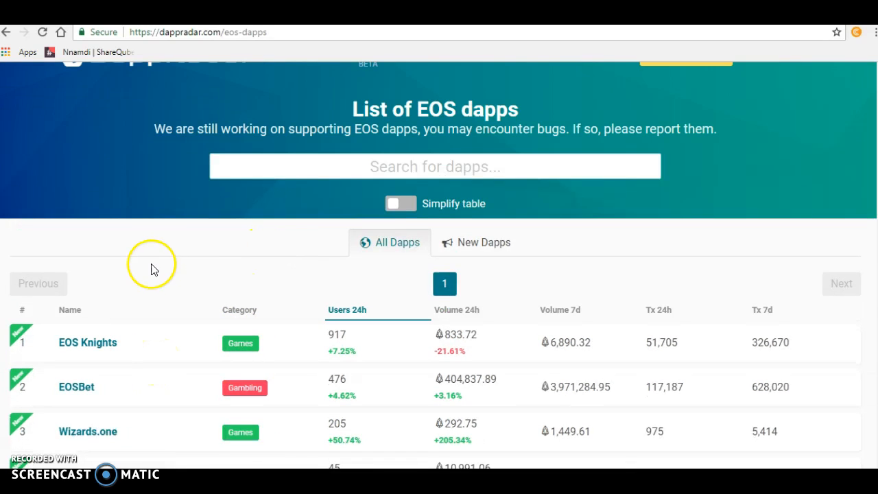
{"action": "mouse_move", "coordinate": [195, 352]}
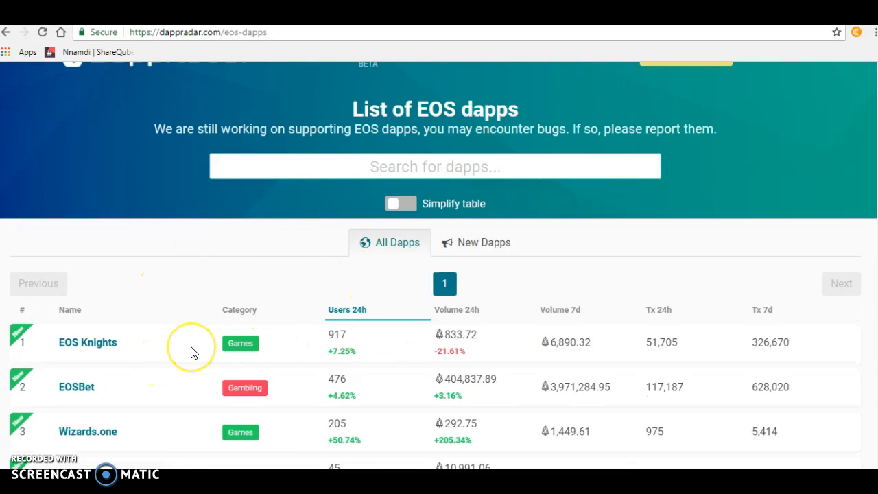
{"action": "scroll", "scroll_direction": "down", "scroll_amount": 3}
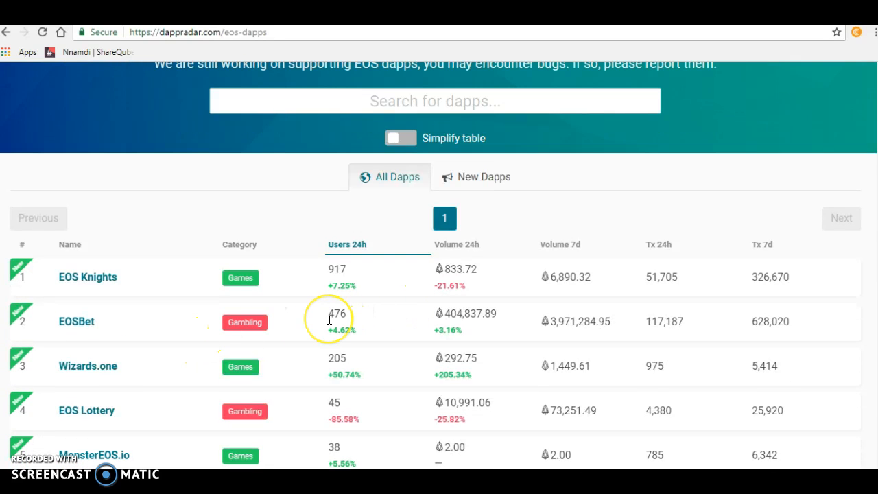
{"action": "mouse_move", "coordinate": [367, 302]}
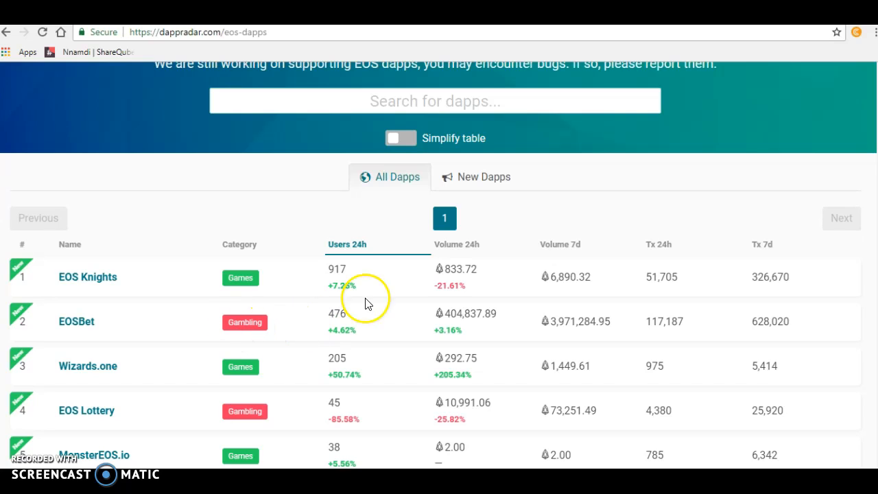
{"action": "mouse_move", "coordinate": [182, 354]}
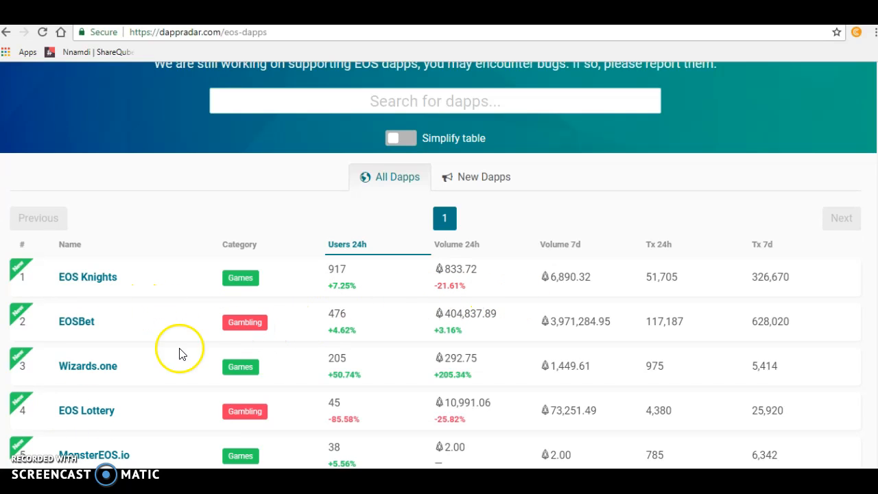
{"action": "mouse_move", "coordinate": [203, 277]}
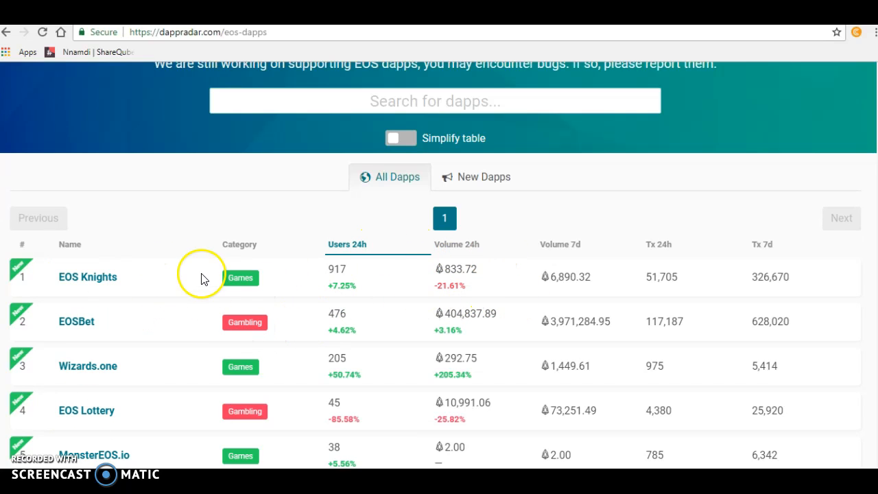
{"action": "mouse_move", "coordinate": [185, 329]}
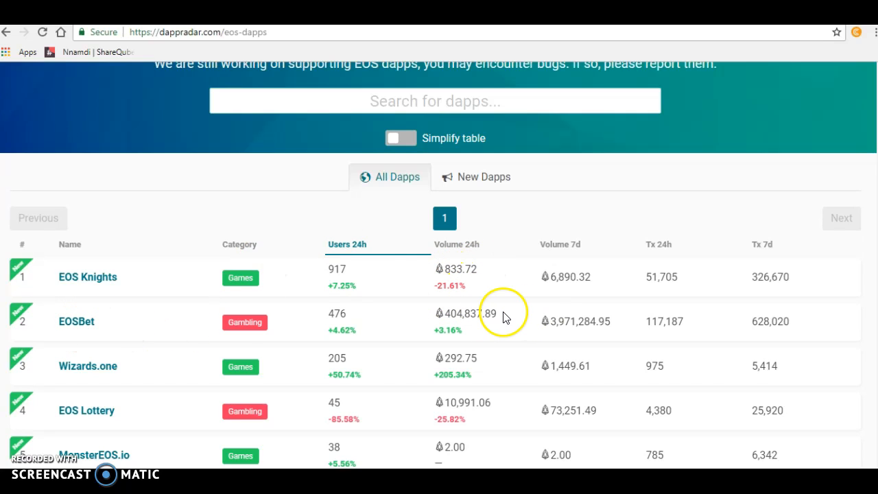
{"action": "mouse_move", "coordinate": [470, 316]}
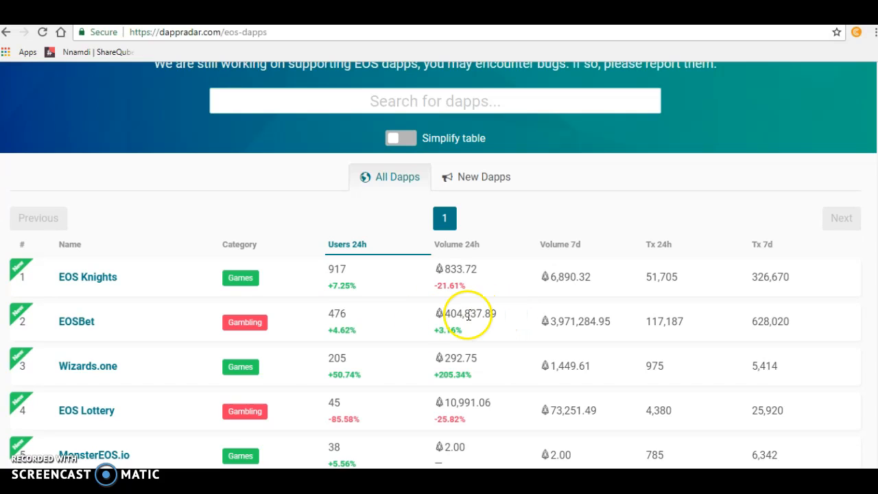
{"action": "mouse_move", "coordinate": [465, 313]}
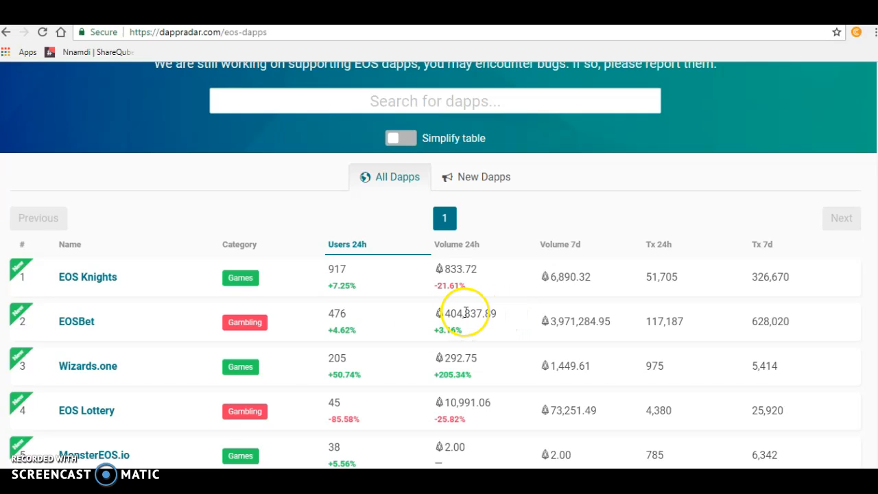
{"action": "mouse_move", "coordinate": [427, 325]}
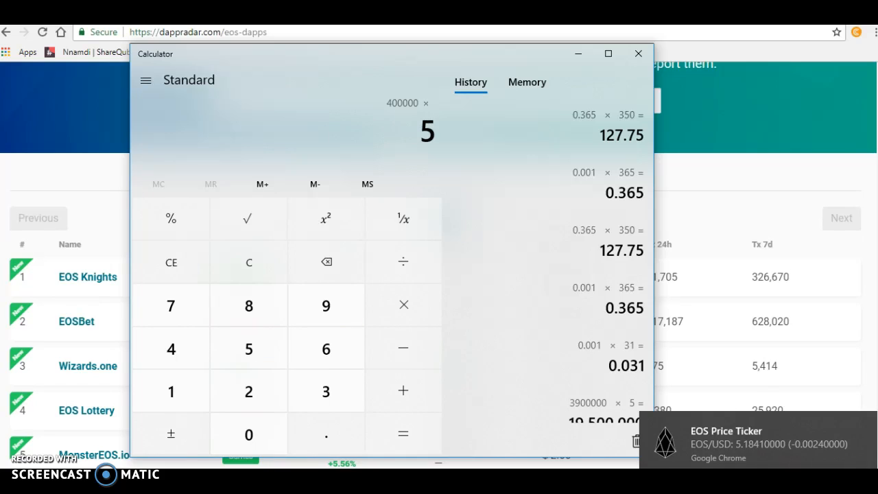
Compute 400,000 × 5 = 2,000,000 in Calculator.
{"action": "left_click", "coordinate": [403, 434]}
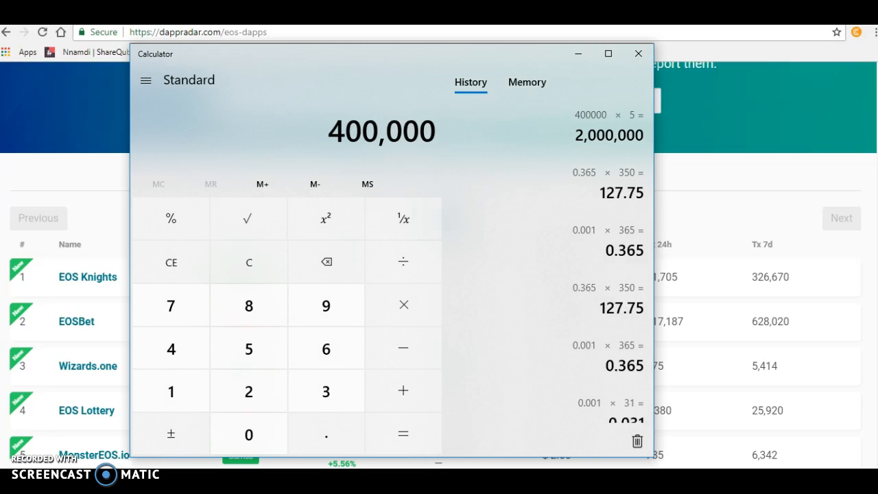
{"action": "left_click", "coordinate": [609, 136]}
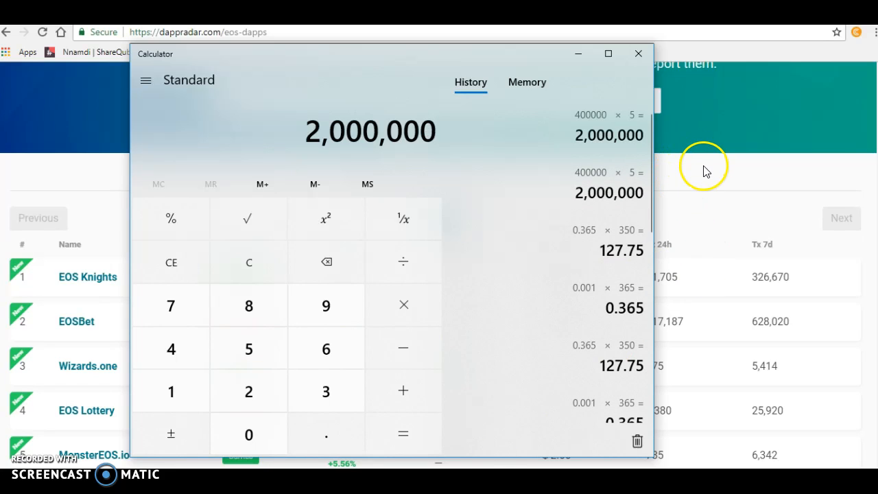
Minimize Calculator and return to the EOS dapps ranking in Chrome.
{"action": "left_click", "coordinate": [638, 54]}
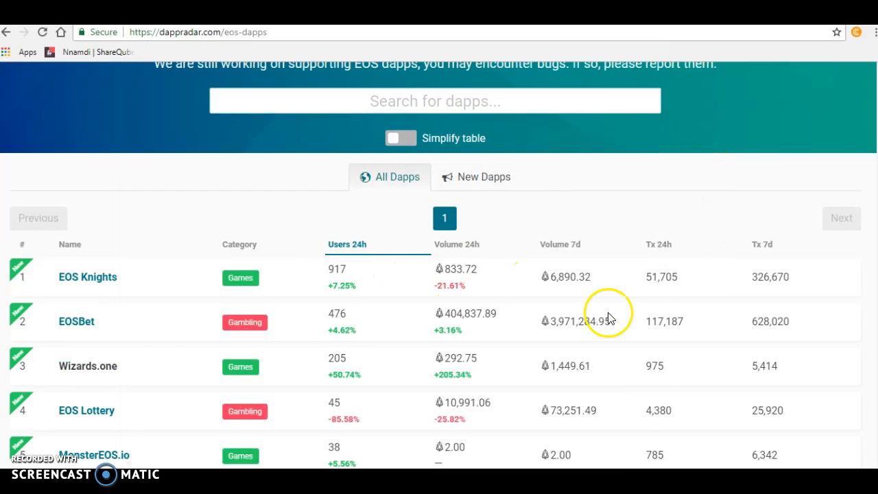
{"action": "mouse_move", "coordinate": [535, 226]}
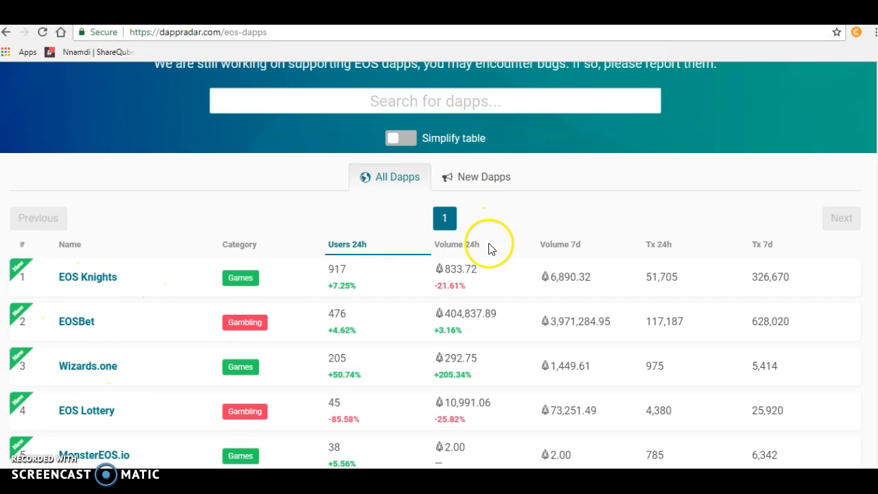
{"action": "mouse_move", "coordinate": [318, 279]}
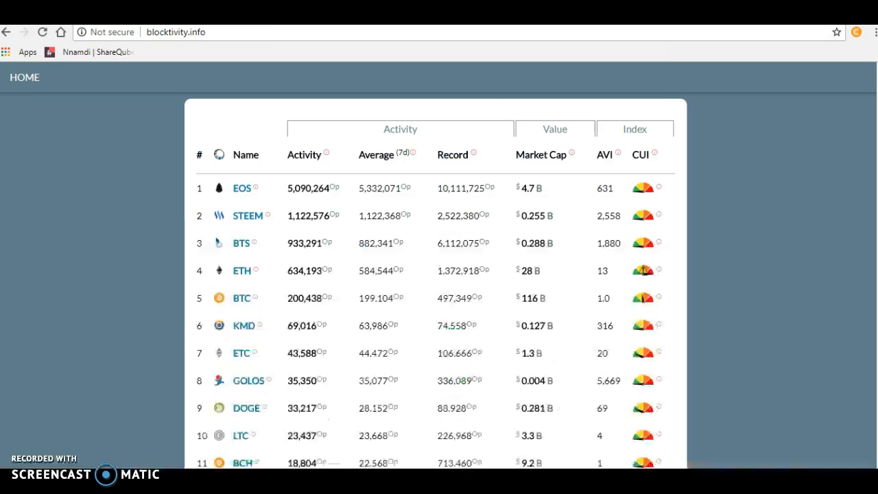
{"action": "mouse_move", "coordinate": [295, 203]}
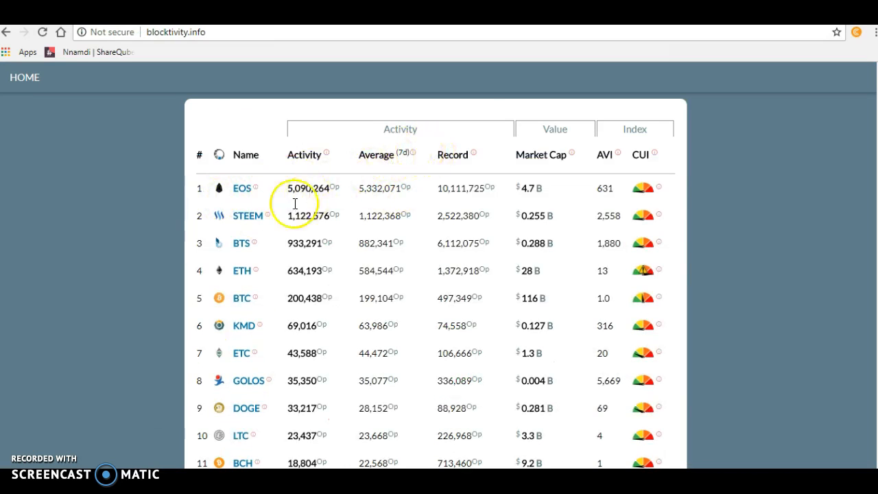
{"action": "mouse_move", "coordinate": [255, 185]}
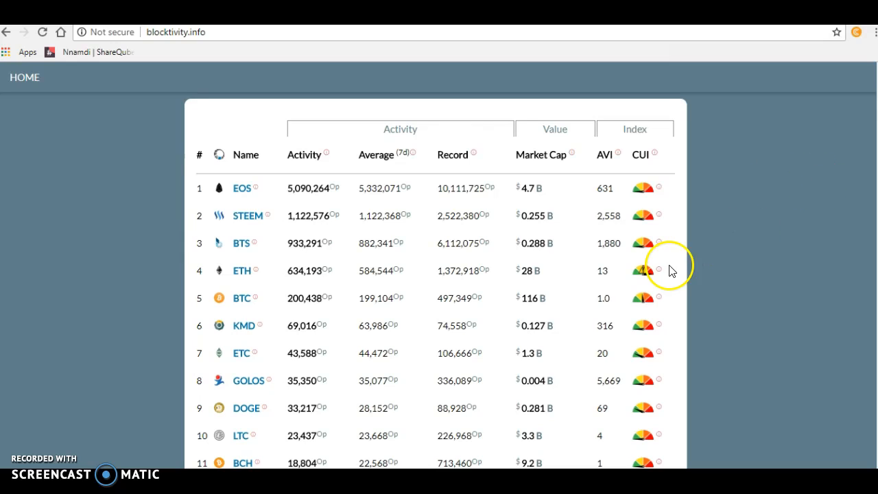
{"action": "mouse_move", "coordinate": [670, 268]}
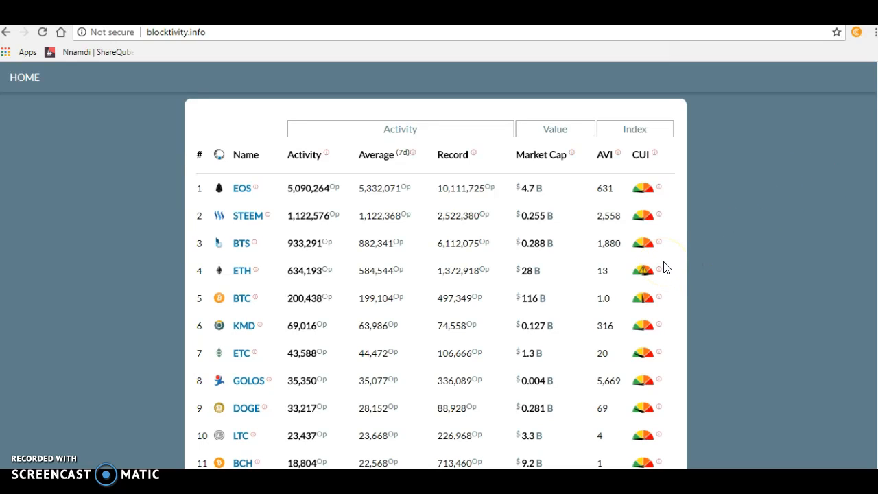
{"action": "mouse_move", "coordinate": [612, 258]}
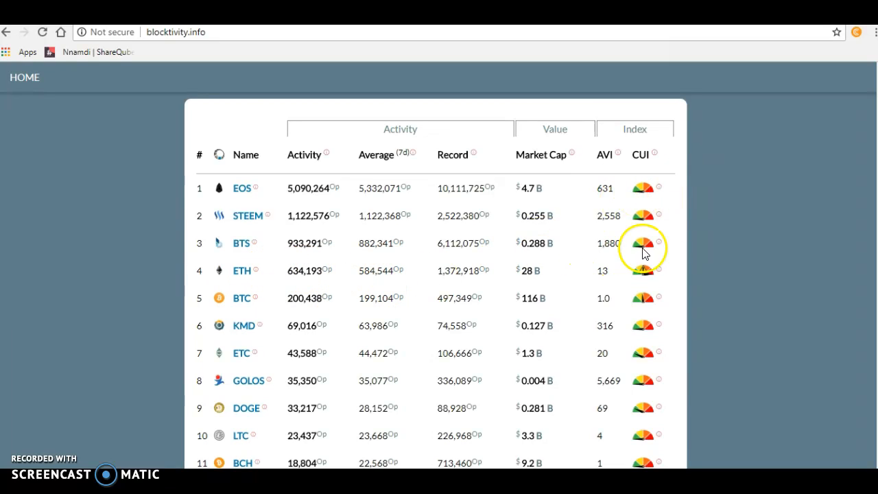
{"action": "mouse_move", "coordinate": [645, 271]}
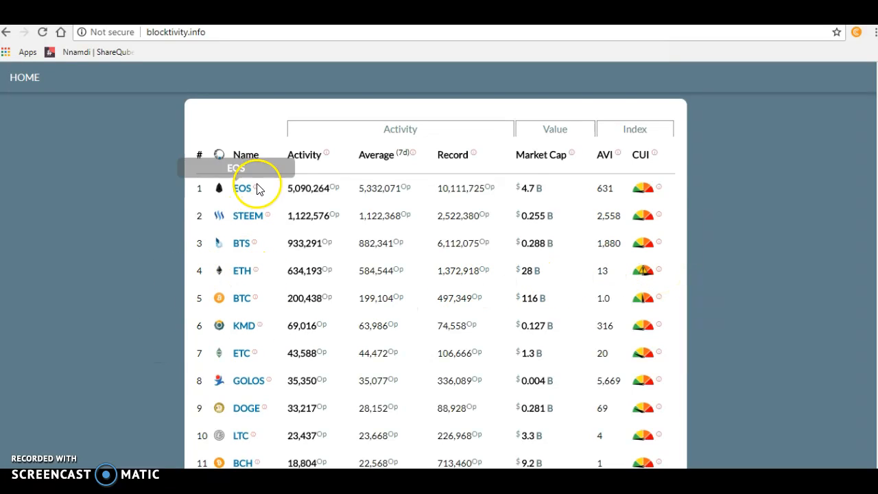
{"action": "mouse_move", "coordinate": [645, 188]}
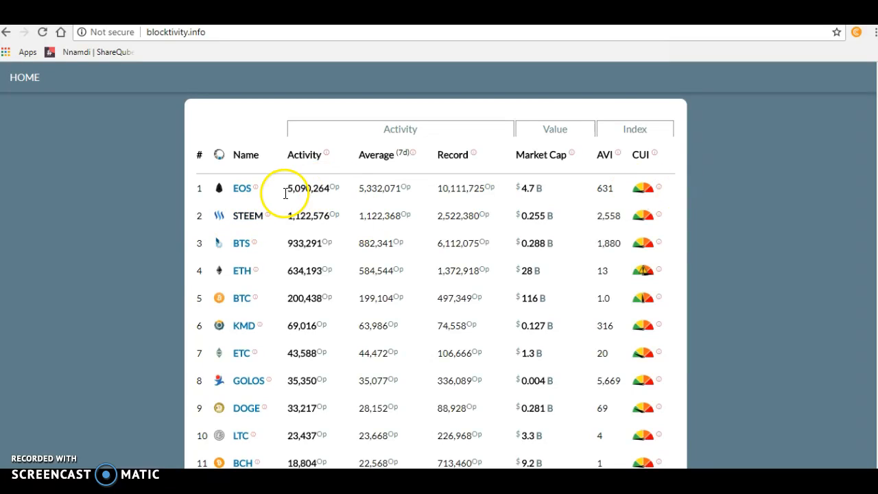
{"action": "mouse_move", "coordinate": [643, 181]}
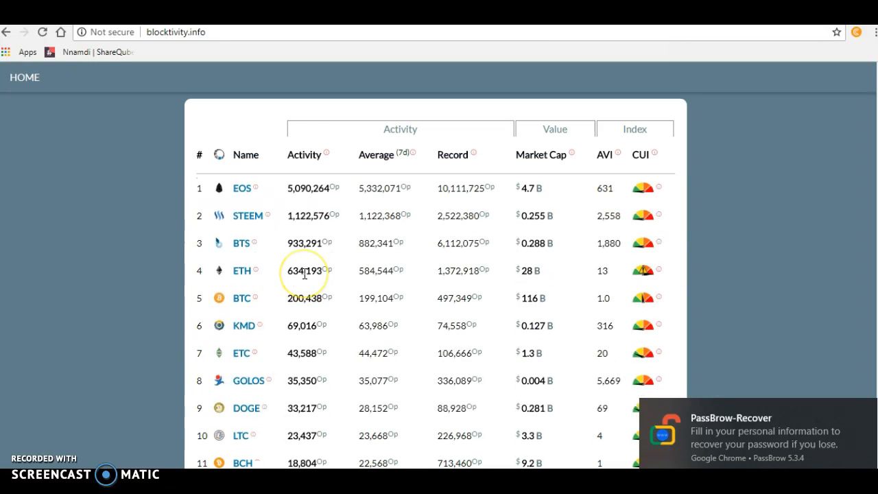
{"action": "mouse_move", "coordinate": [346, 226]}
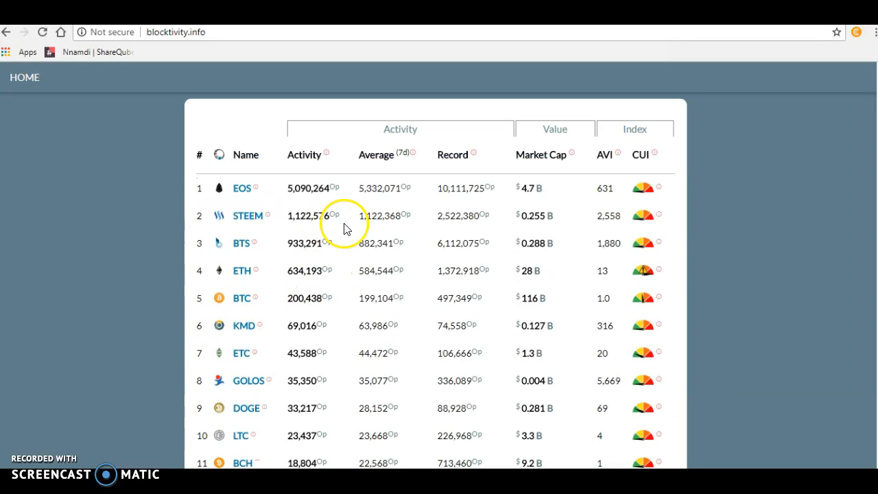
{"action": "mouse_move", "coordinate": [302, 219]}
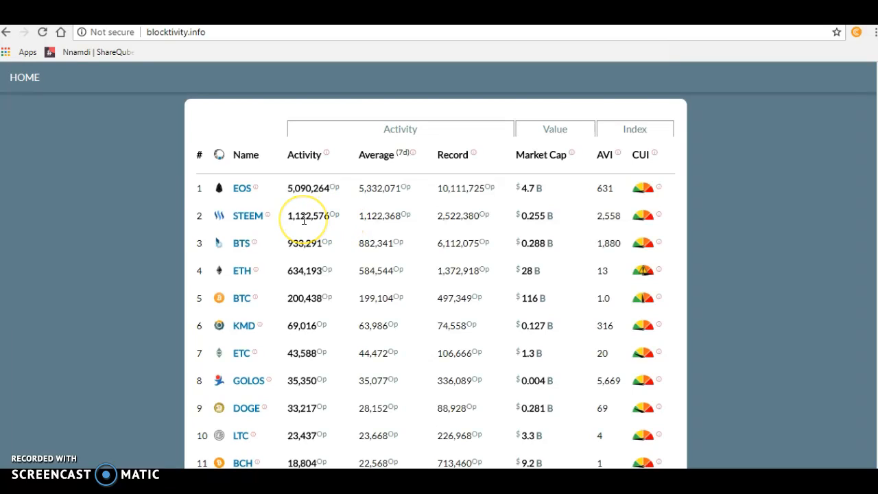
{"action": "mouse_move", "coordinate": [323, 217]}
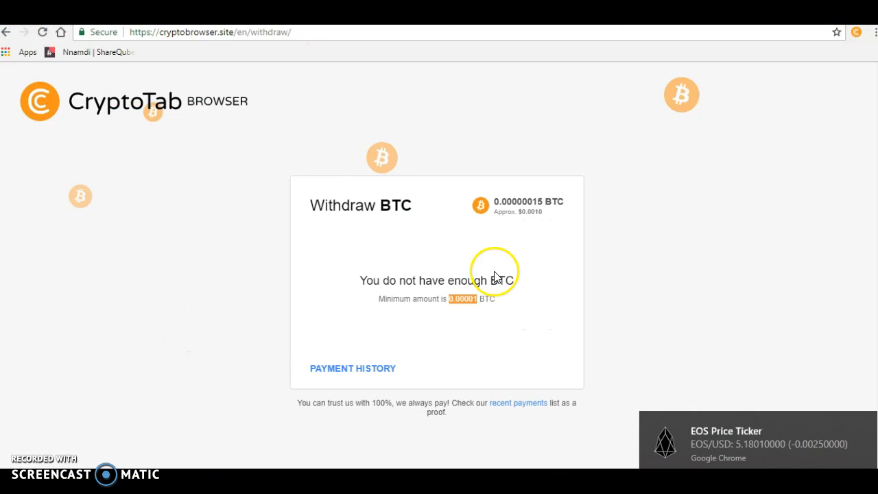
{"action": "mouse_move", "coordinate": [423, 176]}
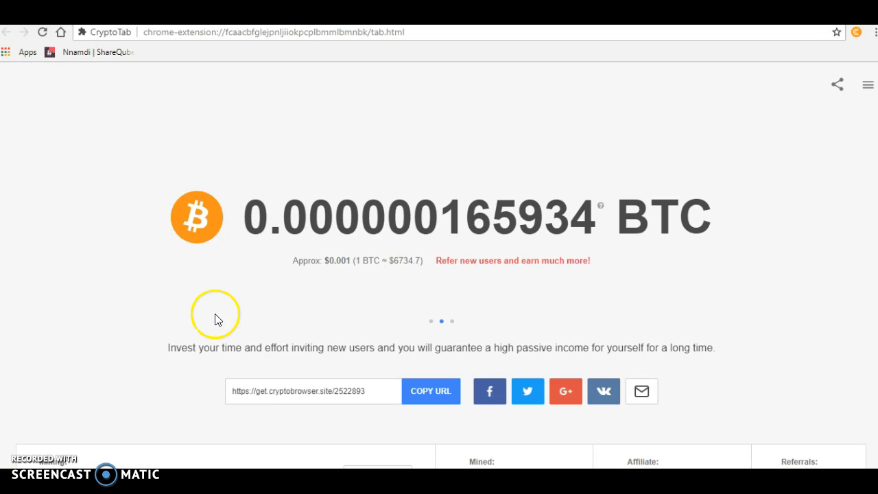
{"action": "mouse_move", "coordinate": [700, 271]}
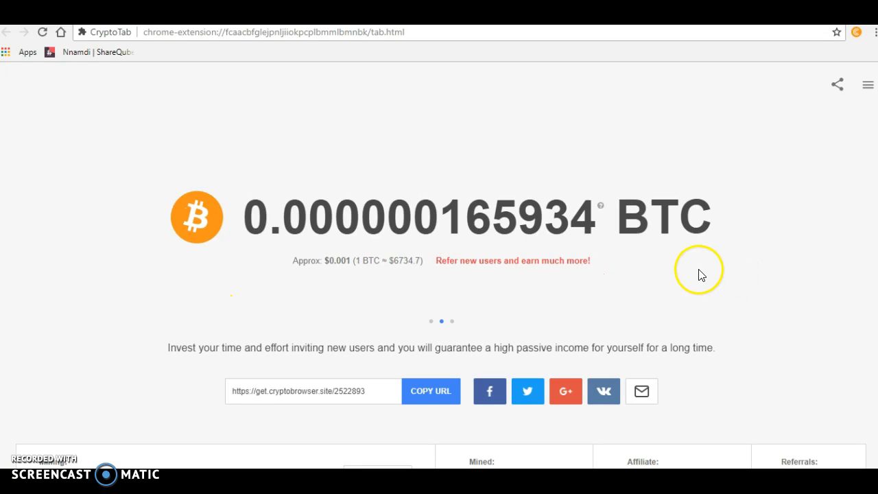
{"action": "mouse_move", "coordinate": [452, 300]}
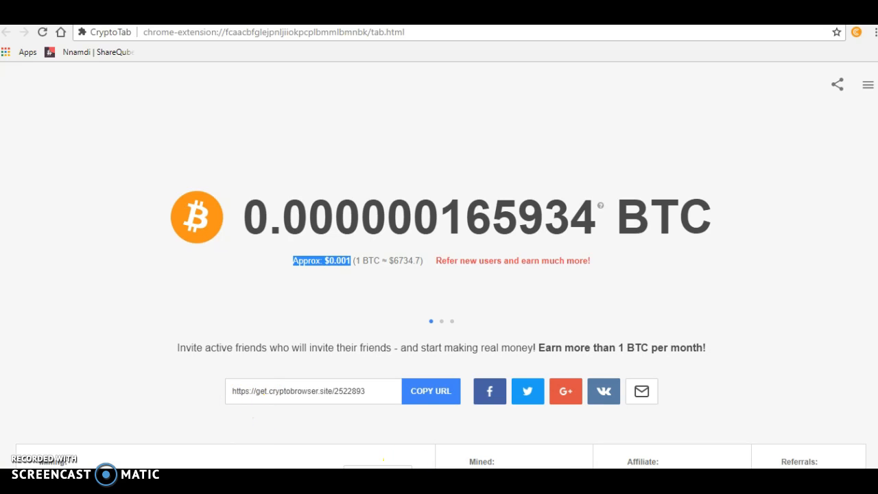
Scroll the CryptoTab mining page to the 0.000000165934 BTC balance worth about $0.001.
{"action": "scroll", "scroll_direction": "down", "scroll_amount": 3}
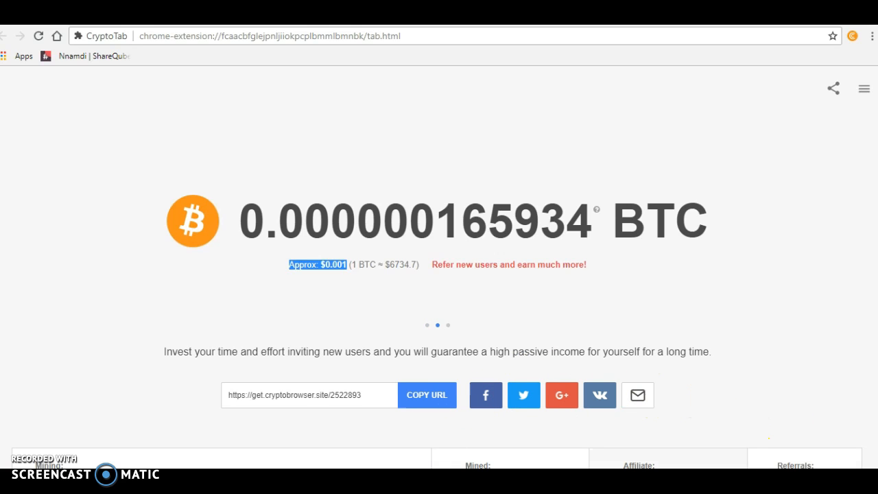
{"action": "scroll", "scroll_direction": "down", "scroll_amount": 3}
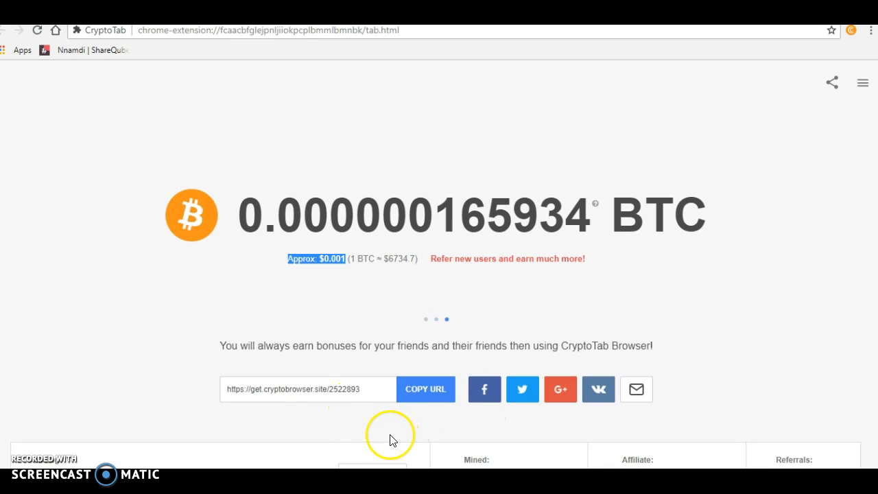
{"action": "mouse_move", "coordinate": [871, 91]}
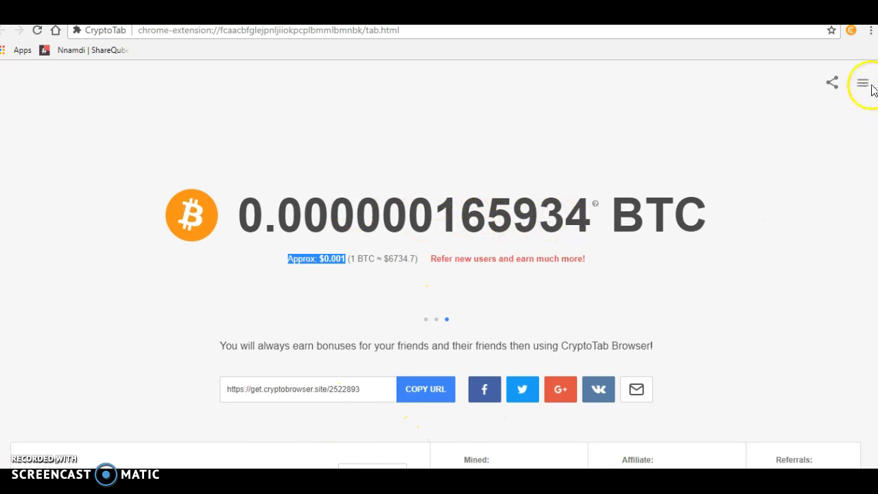
Open the Balance panel showing total, mined, affiliate earnings and 7.675 H/s mining speed.
{"action": "left_click", "coordinate": [861, 82]}
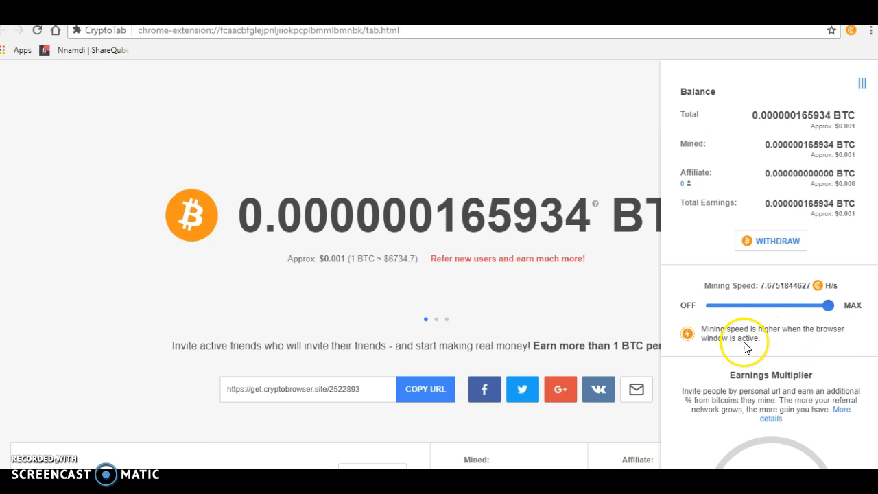
{"action": "mouse_move", "coordinate": [549, 135]}
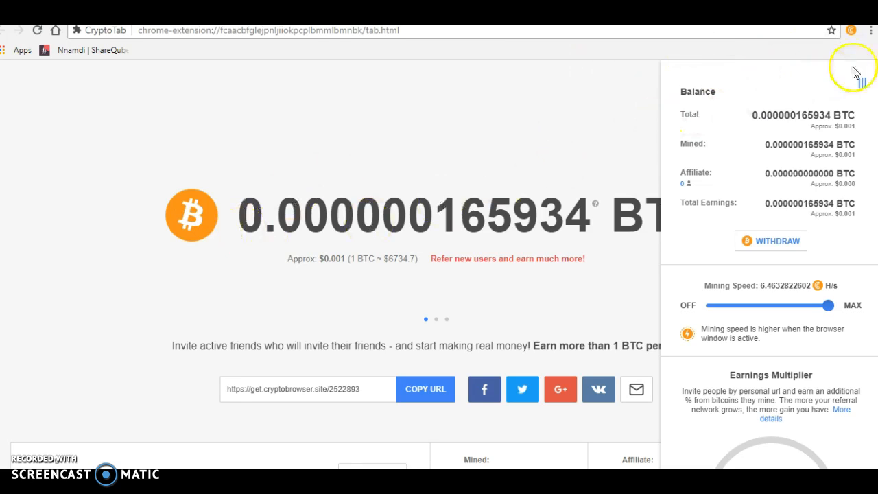
{"action": "left_click", "coordinate": [862, 83]}
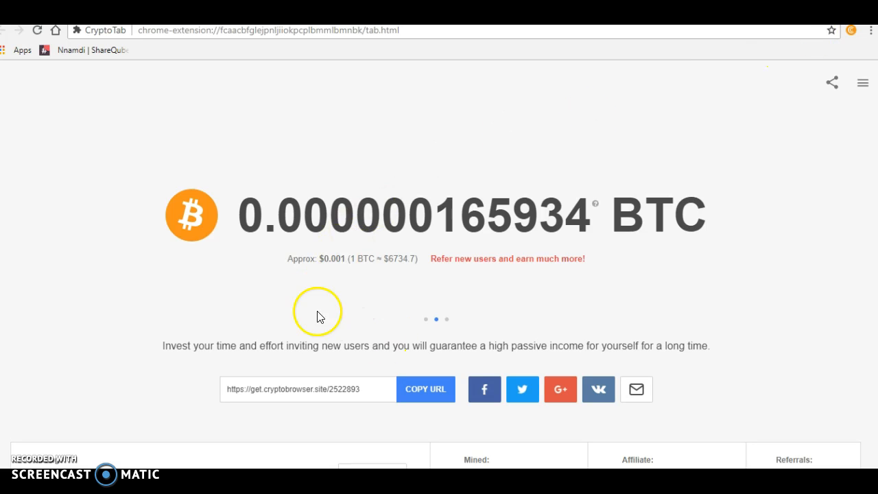
{"action": "mouse_move", "coordinate": [461, 258]}
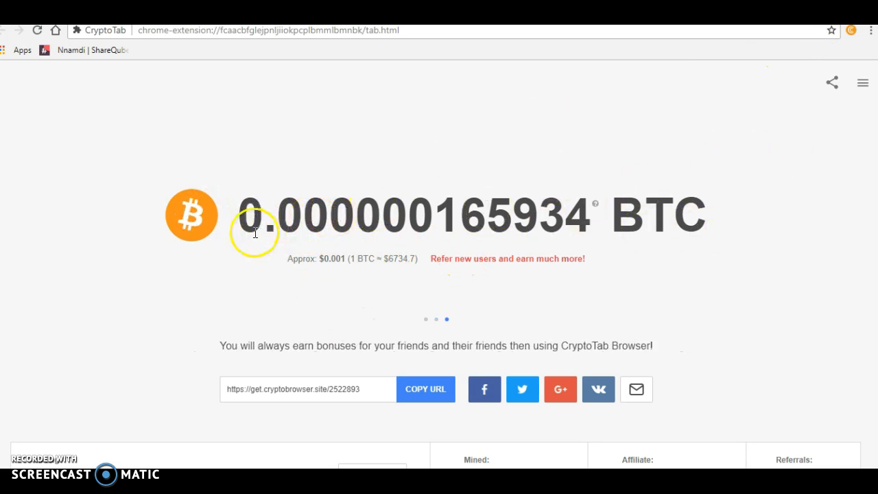
{"action": "mouse_move", "coordinate": [611, 213]}
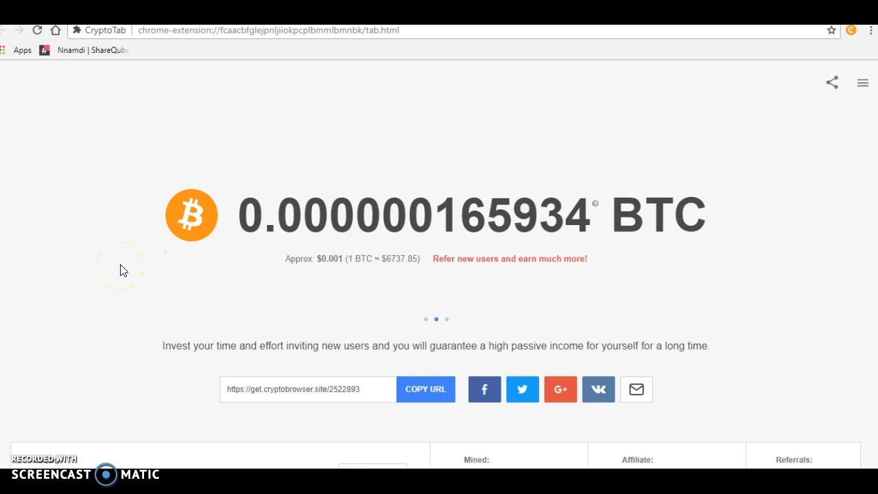
{"action": "mouse_move", "coordinate": [862, 82]}
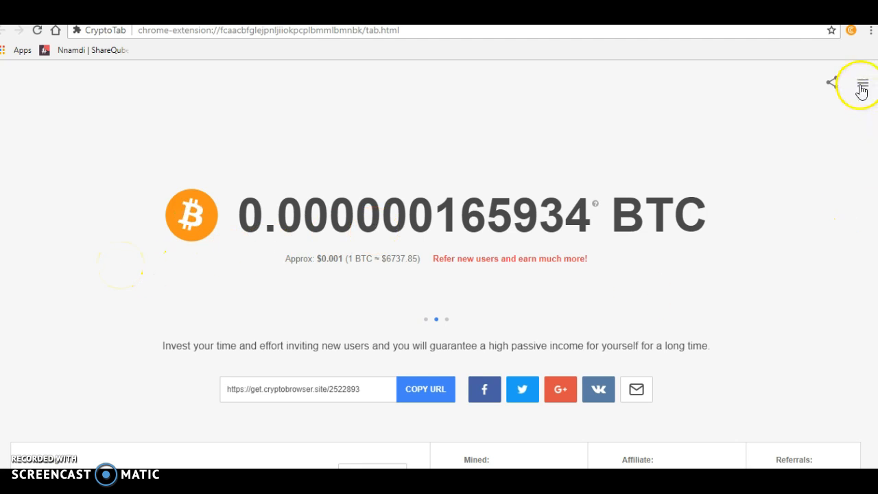
{"action": "left_click", "coordinate": [862, 83]}
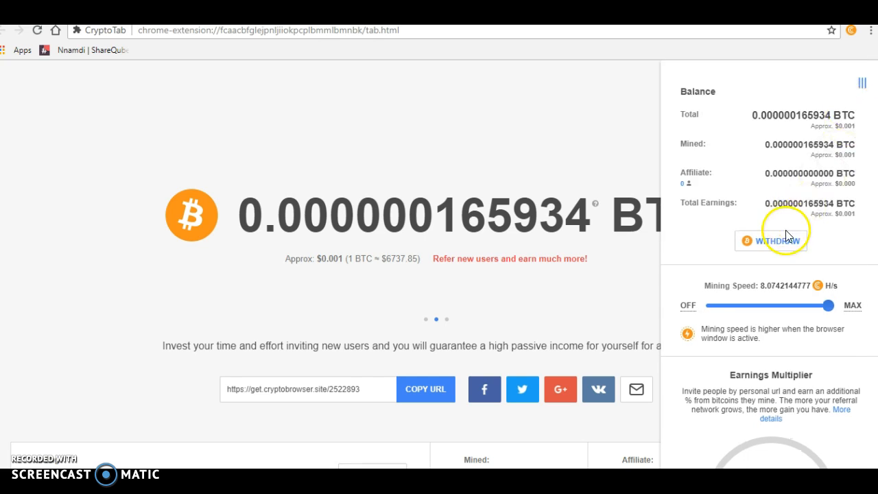